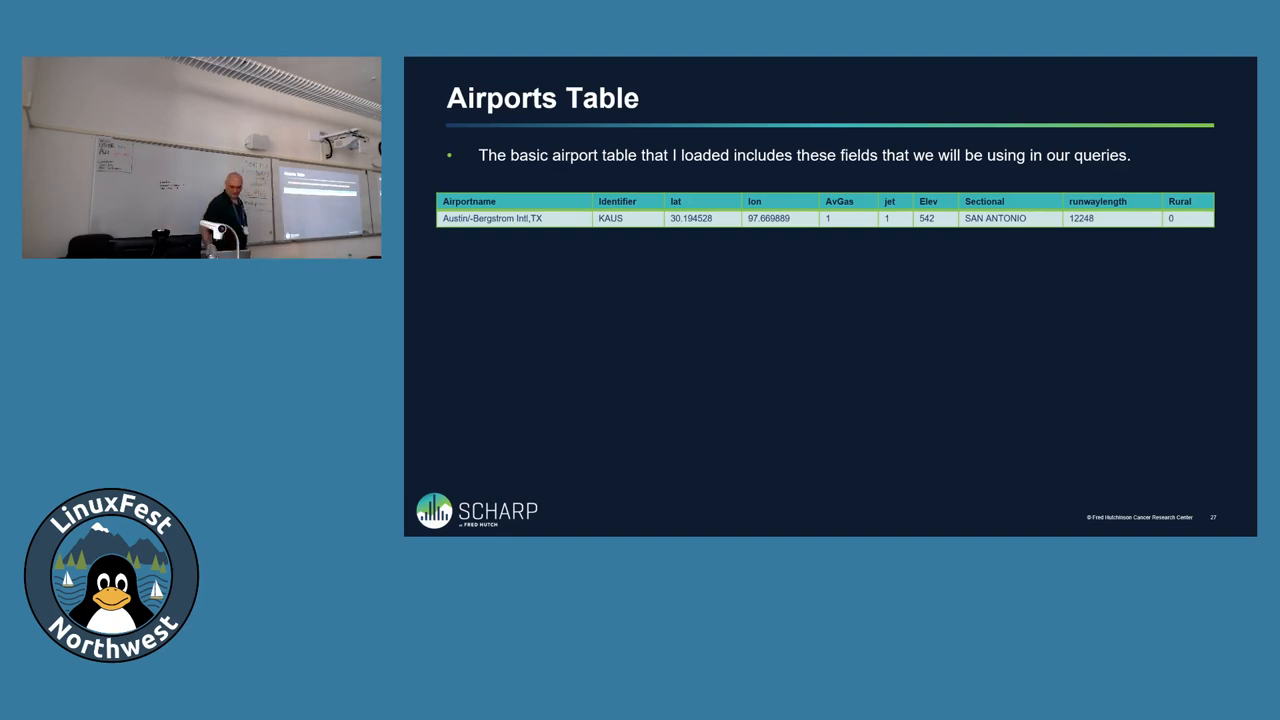
key("Right")
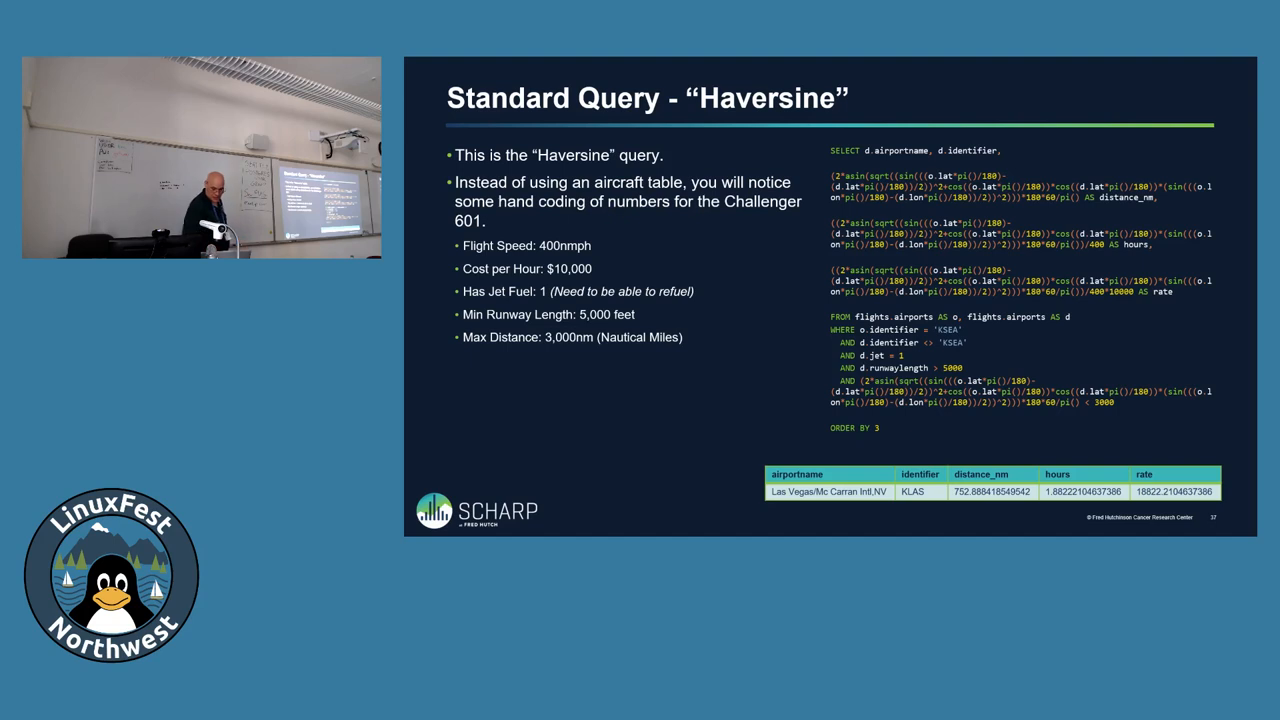
key("Right")
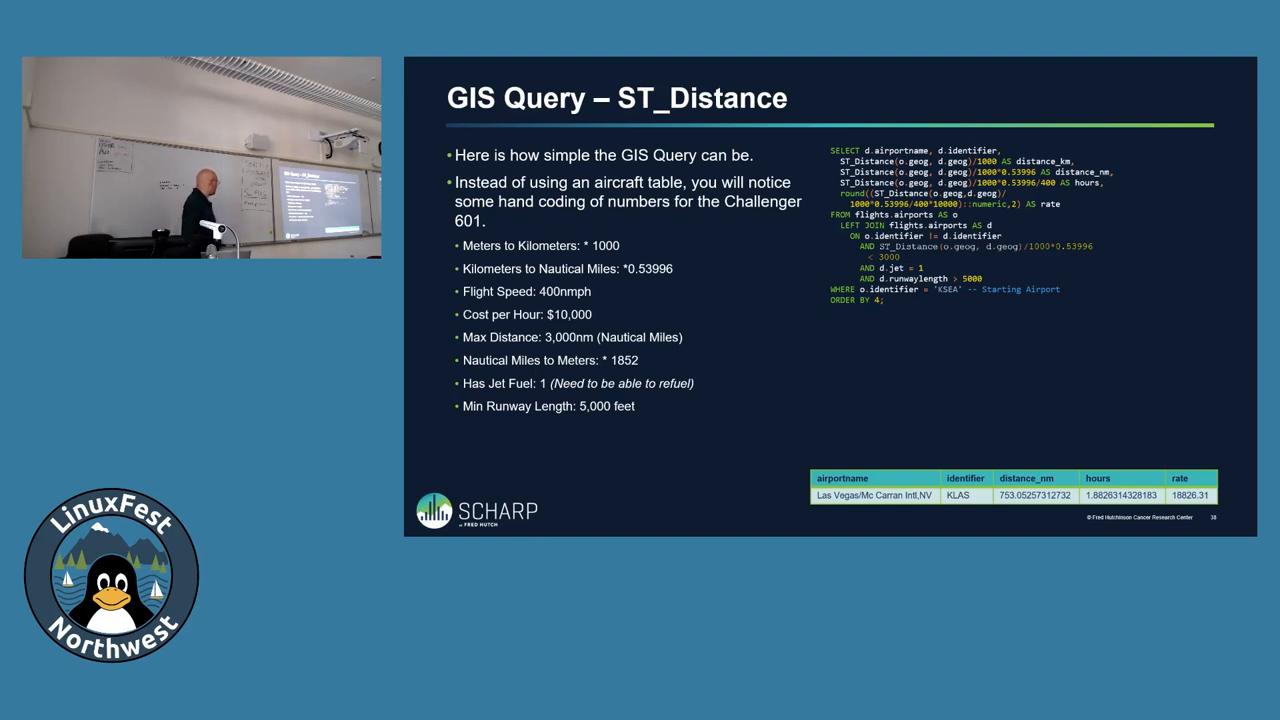
key("Right")
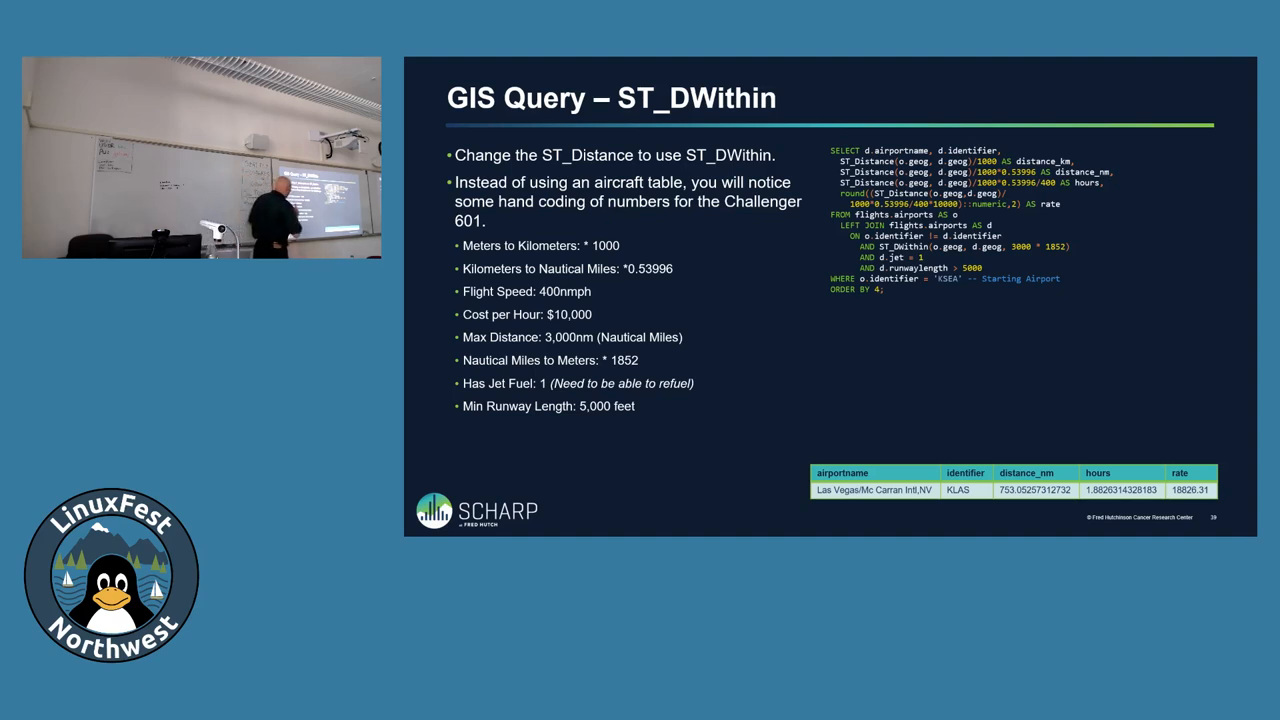
key("Right")
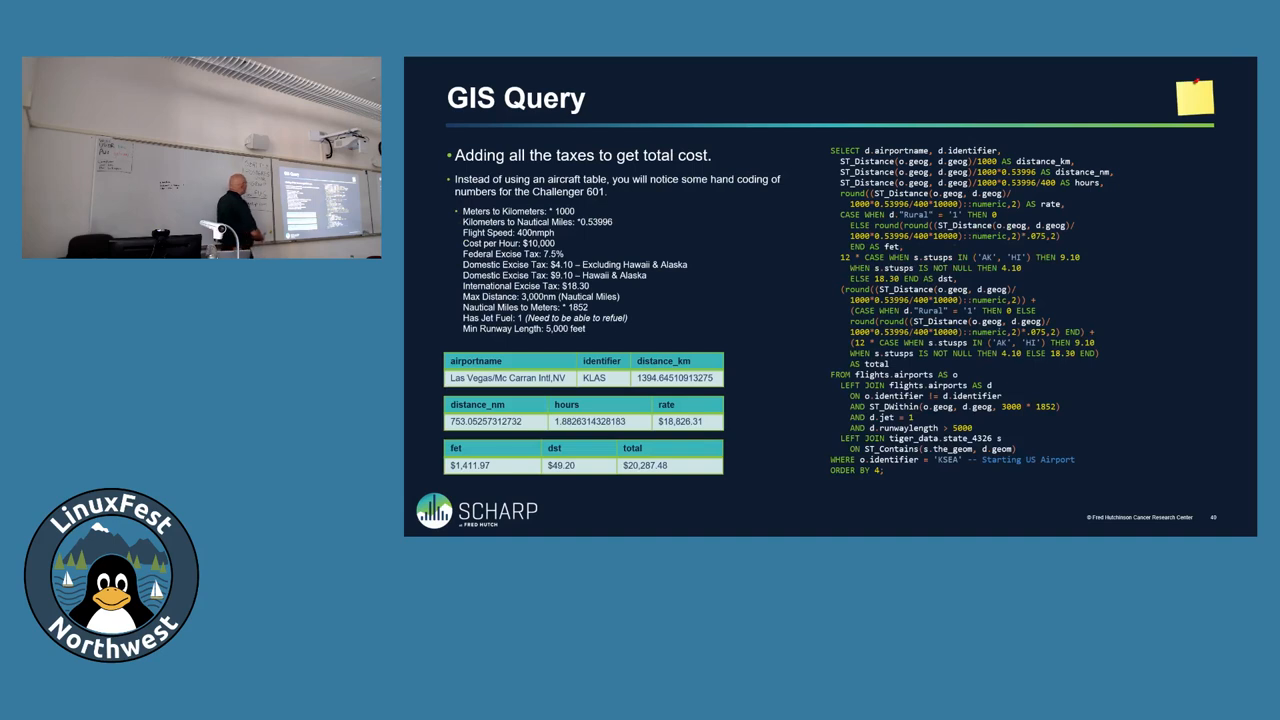